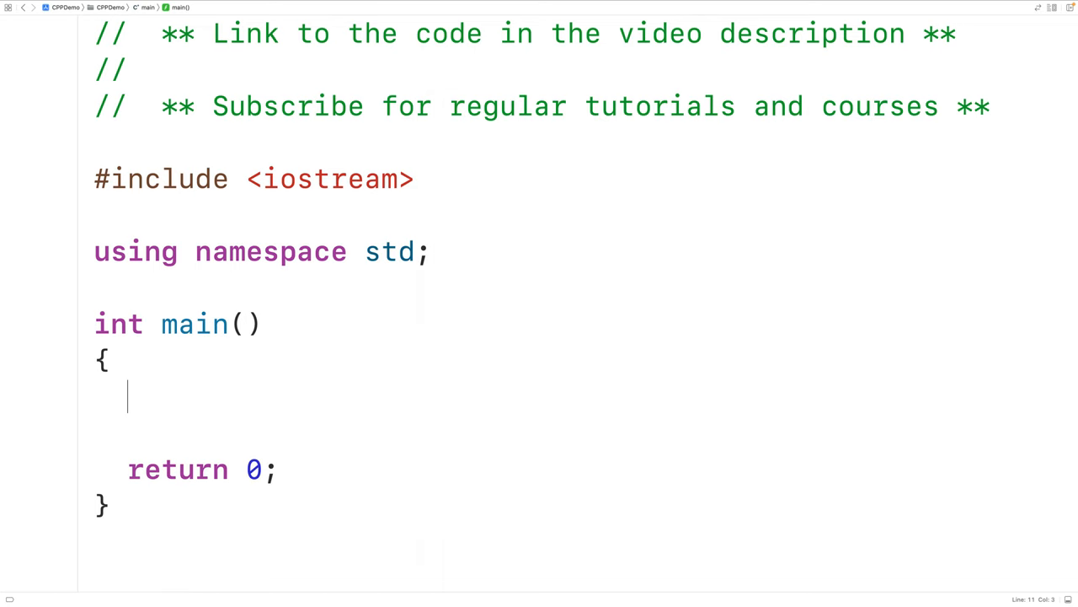
Declare 'double celsius, fahrenheit;' above return 0 in main
type("double celsius")
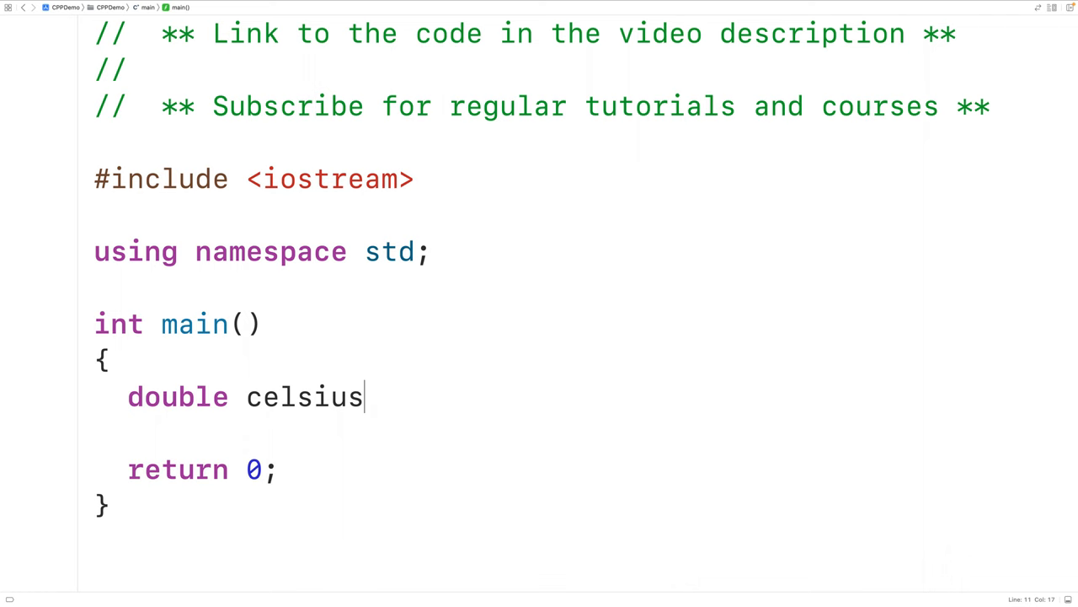
type(", fagre")
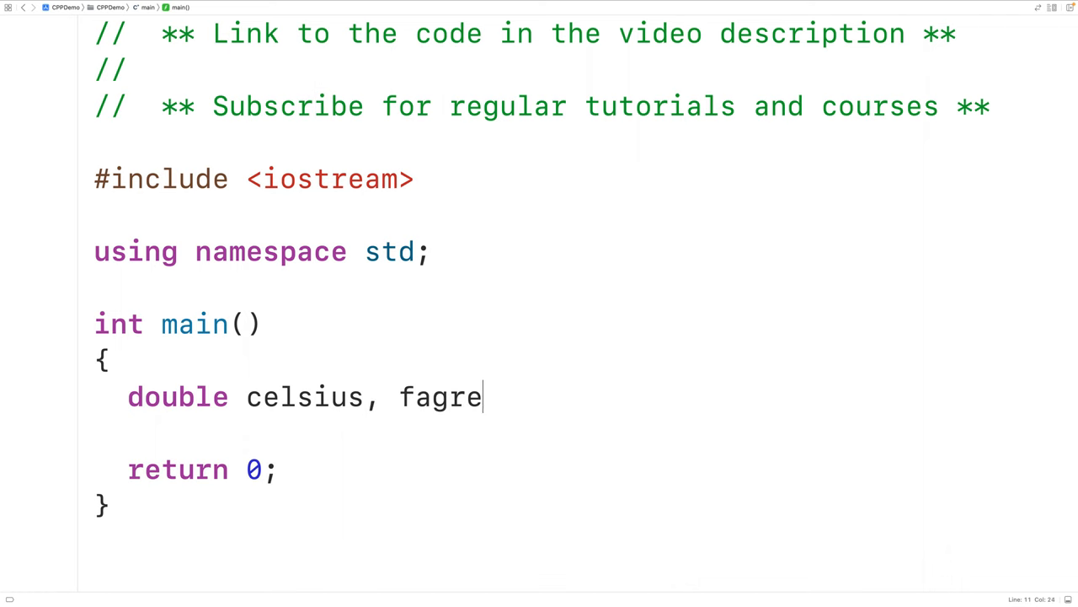
type("hren")
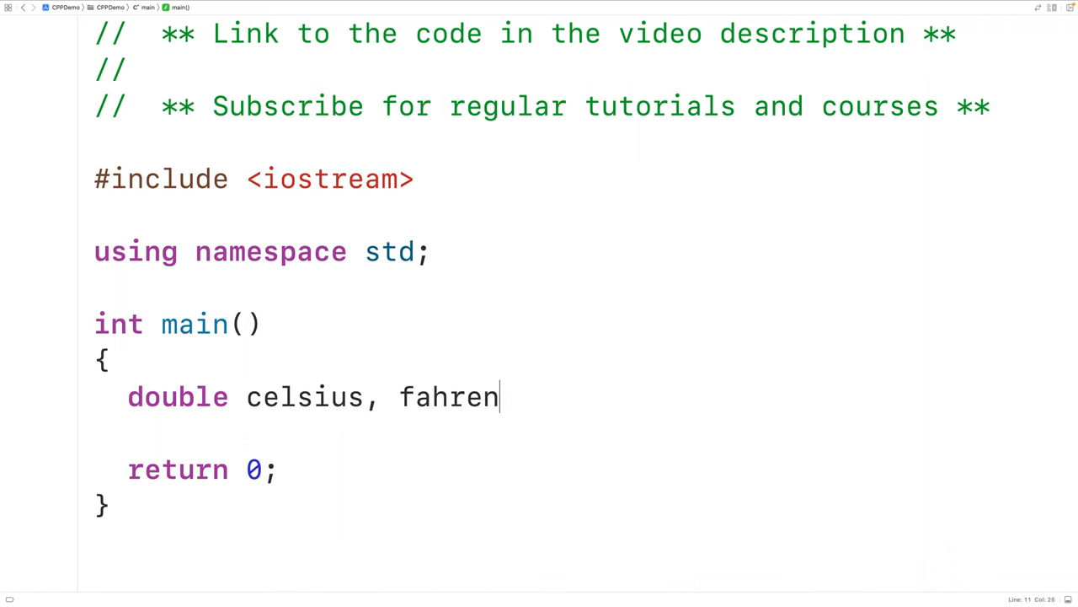
type("heit;")
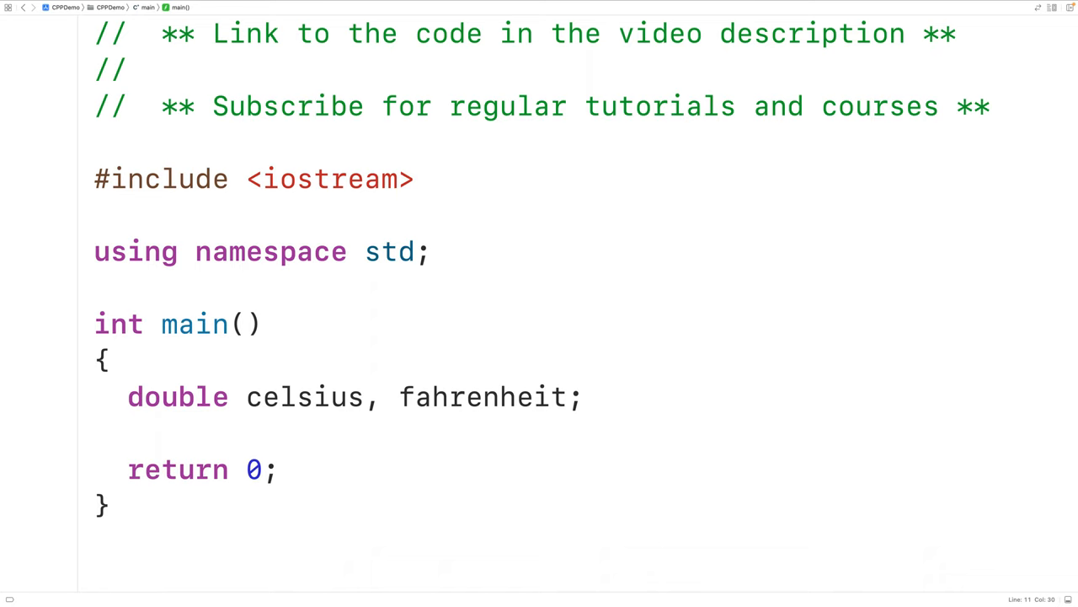
Add a cout statement prompting "Enter Temperature (C): "
type("cout <<")
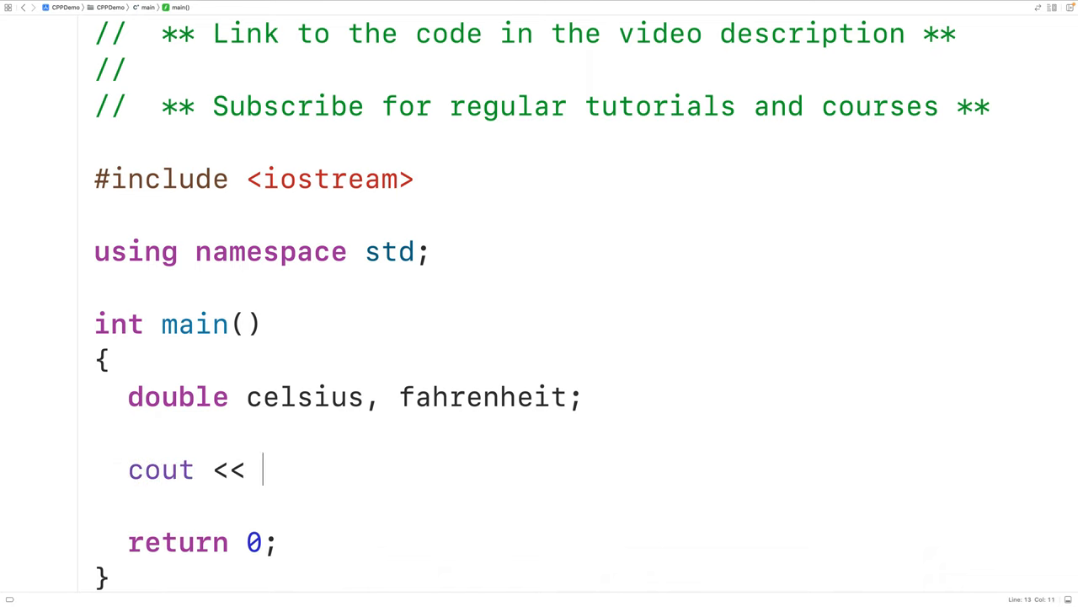
type("\"Enter Temper\"")
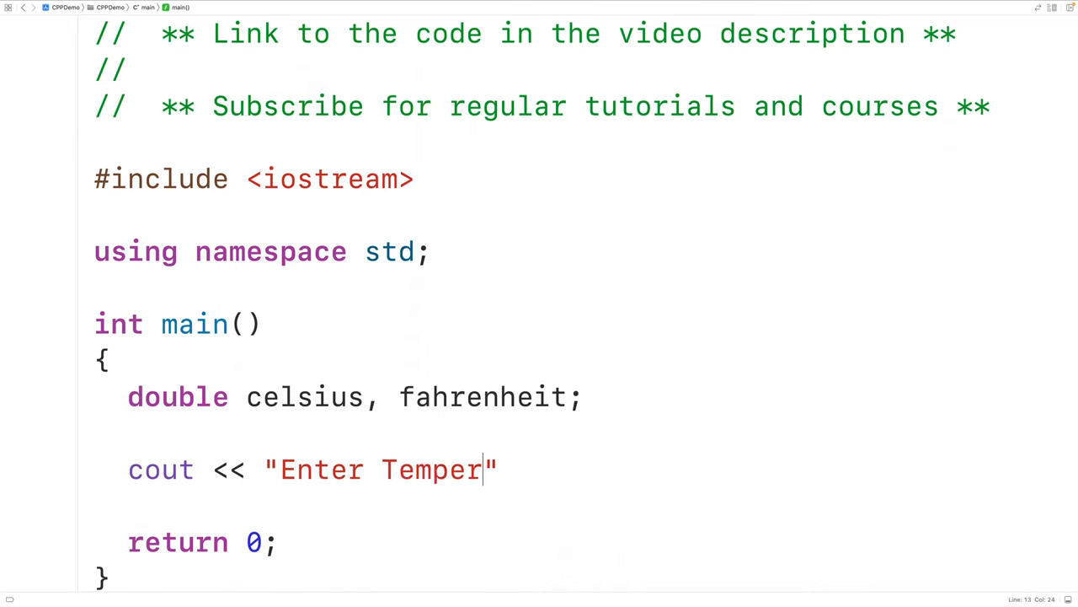
type("ature (C")
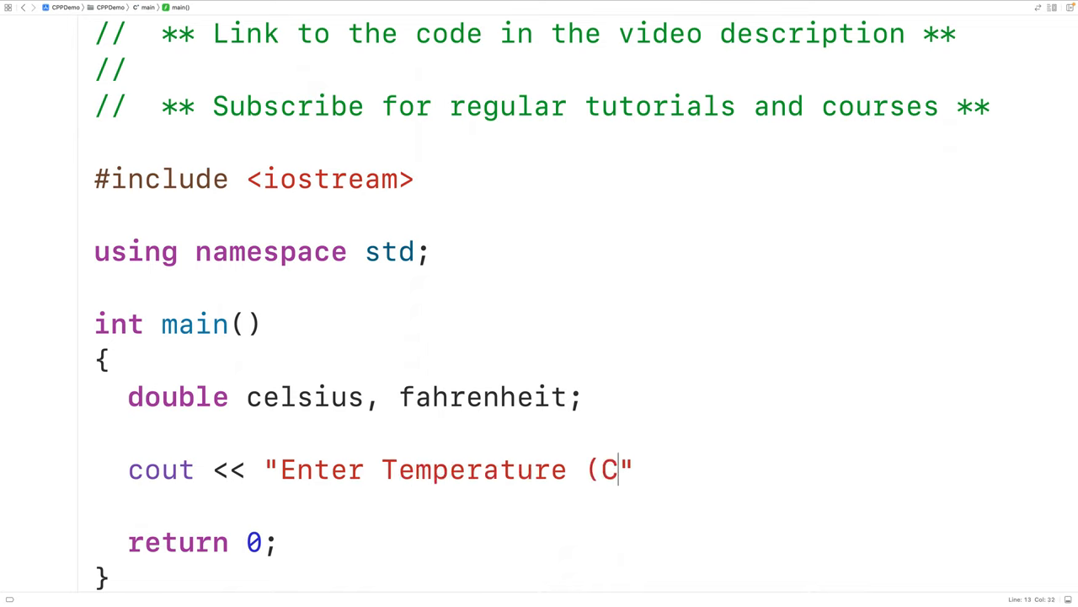
type("):")
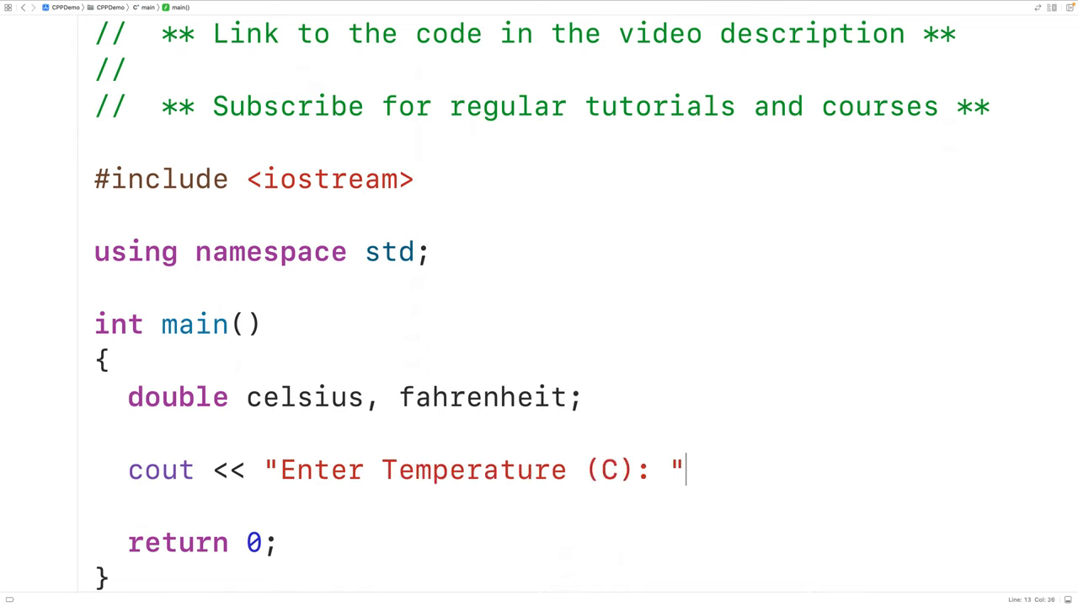
type(";")
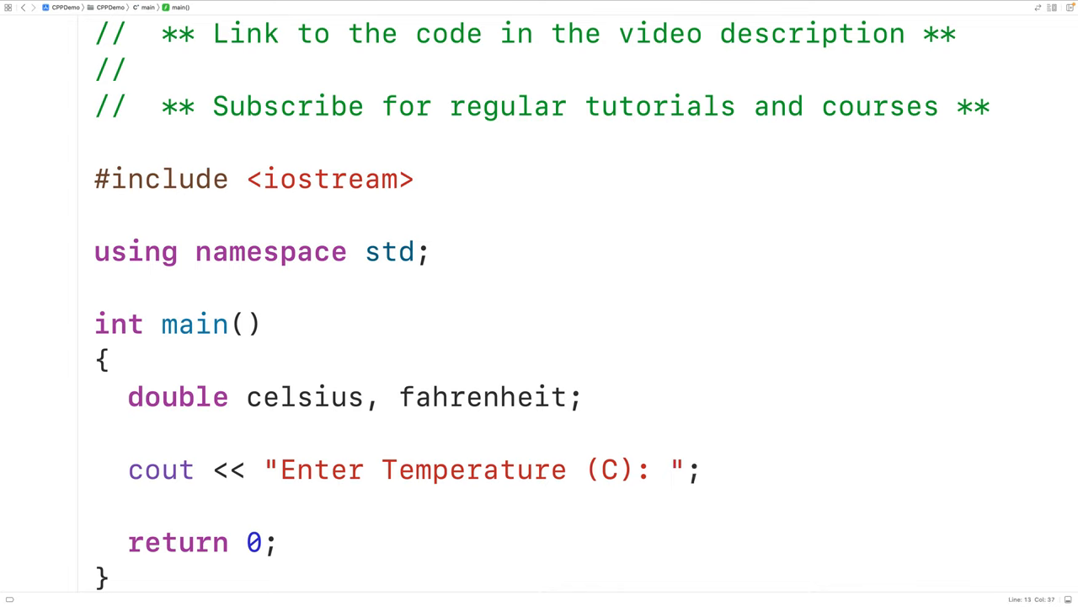
Read the entered value into celsius with cin >> celsius
left_click(705, 469)
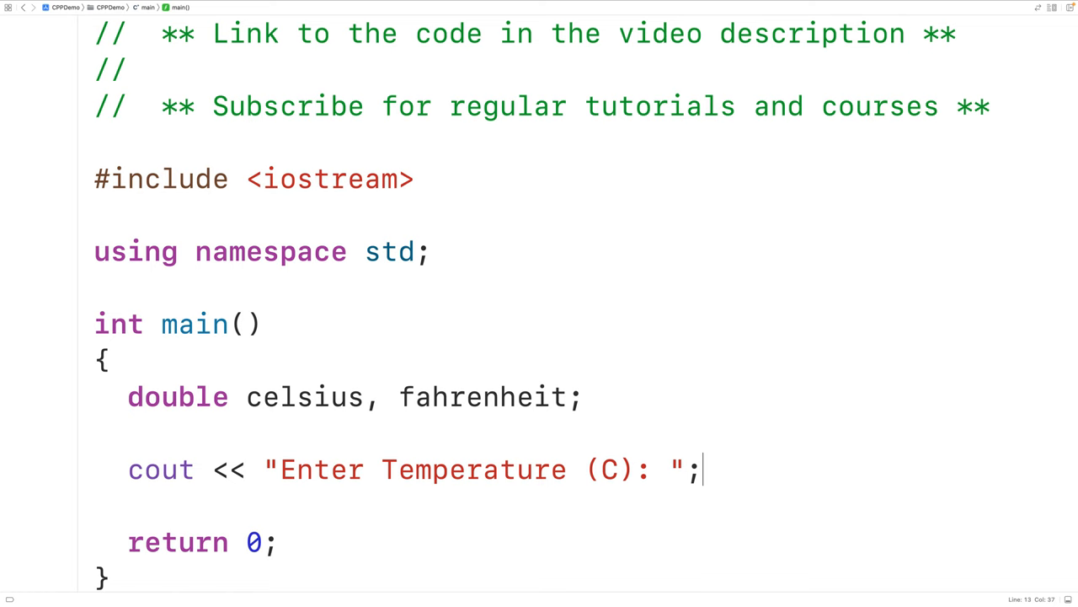
type("cint")
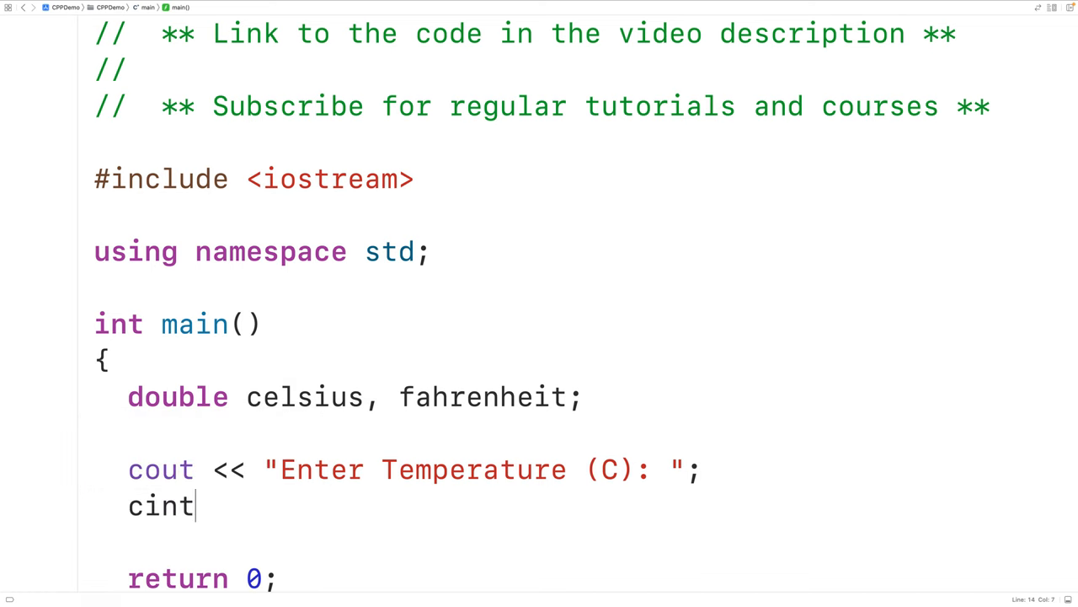
type(">> celsius;")
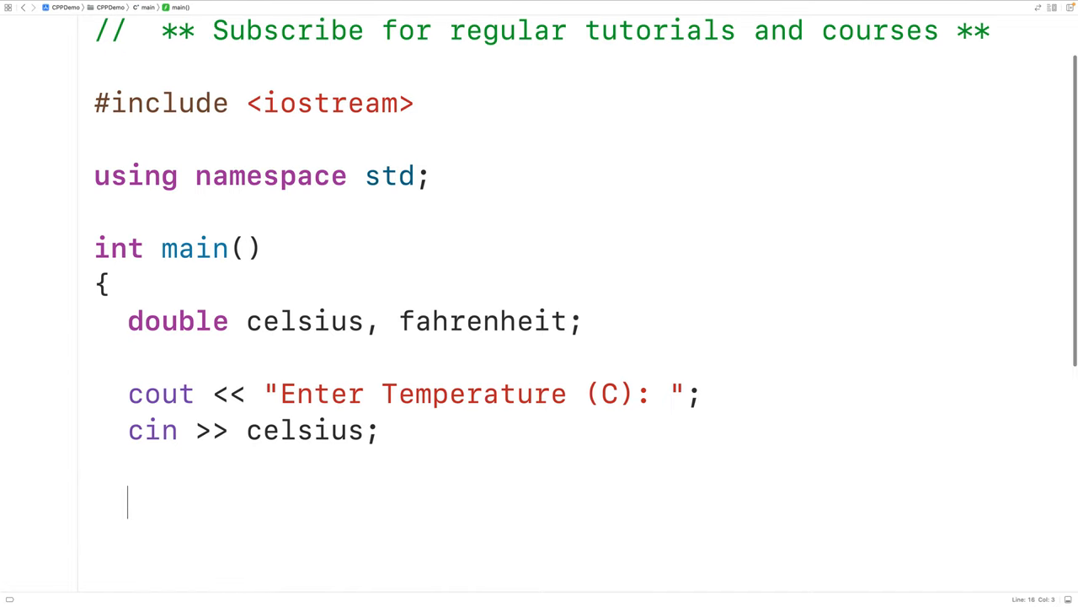
Type the line fahrenheit = (9.0/5.0) * celsius + 32;
type("fahrenheit")
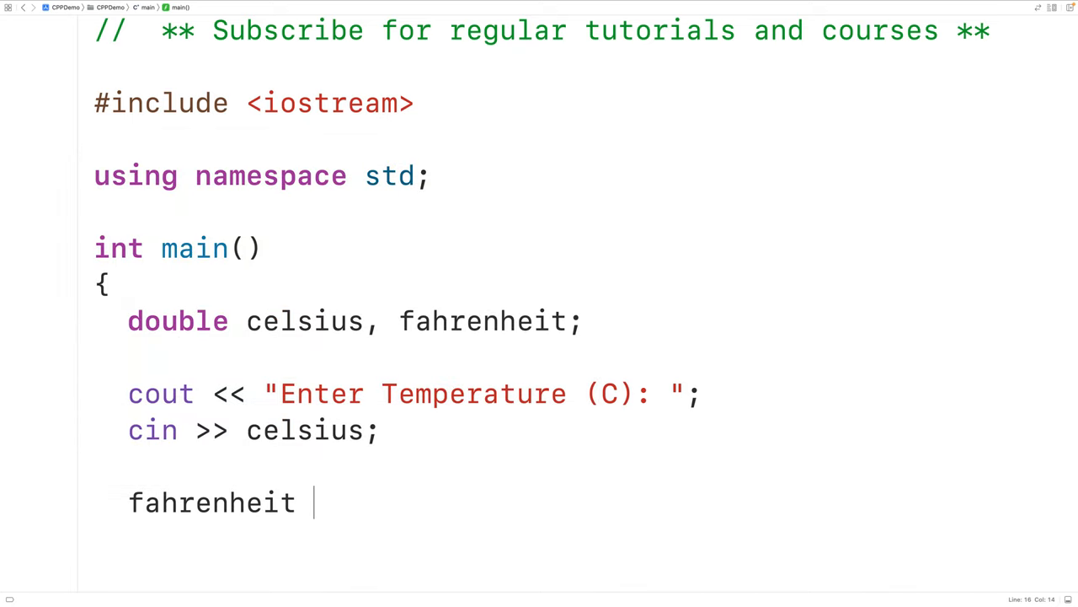
type("= (")
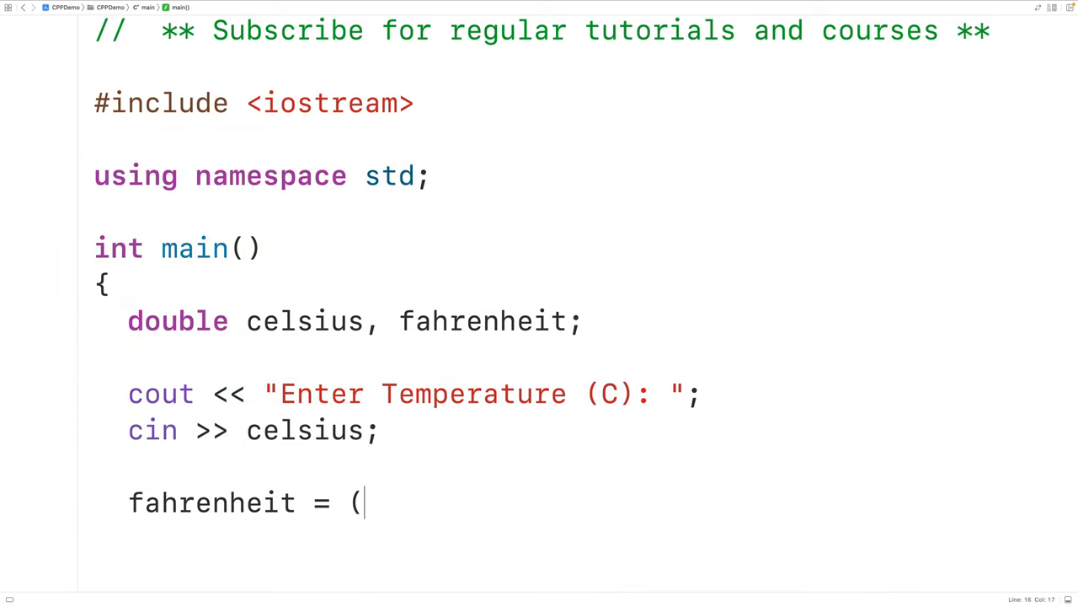
type("9.0)")
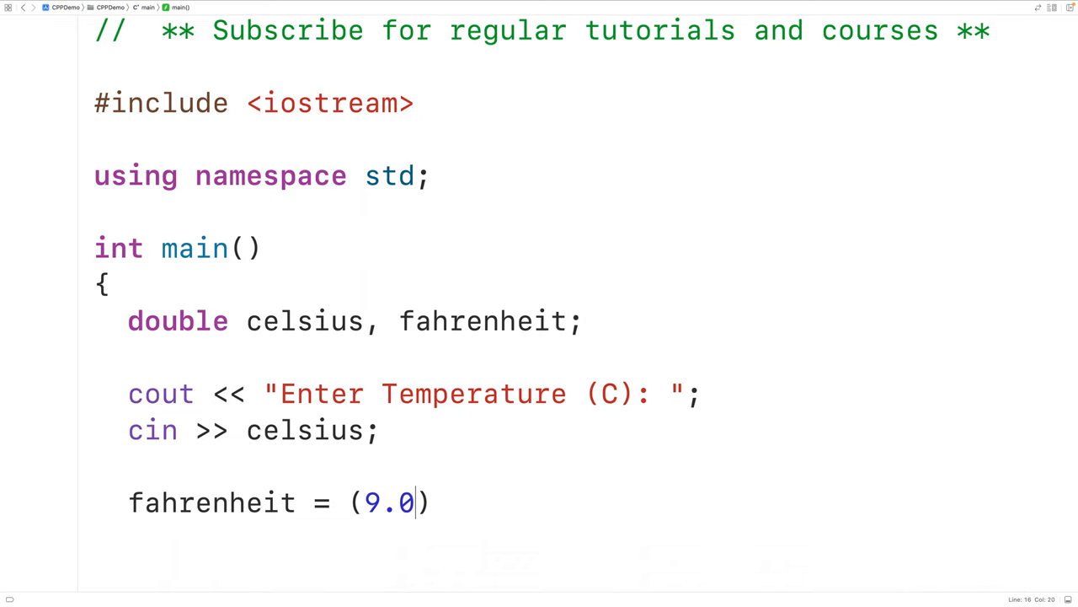
type("/5.0")
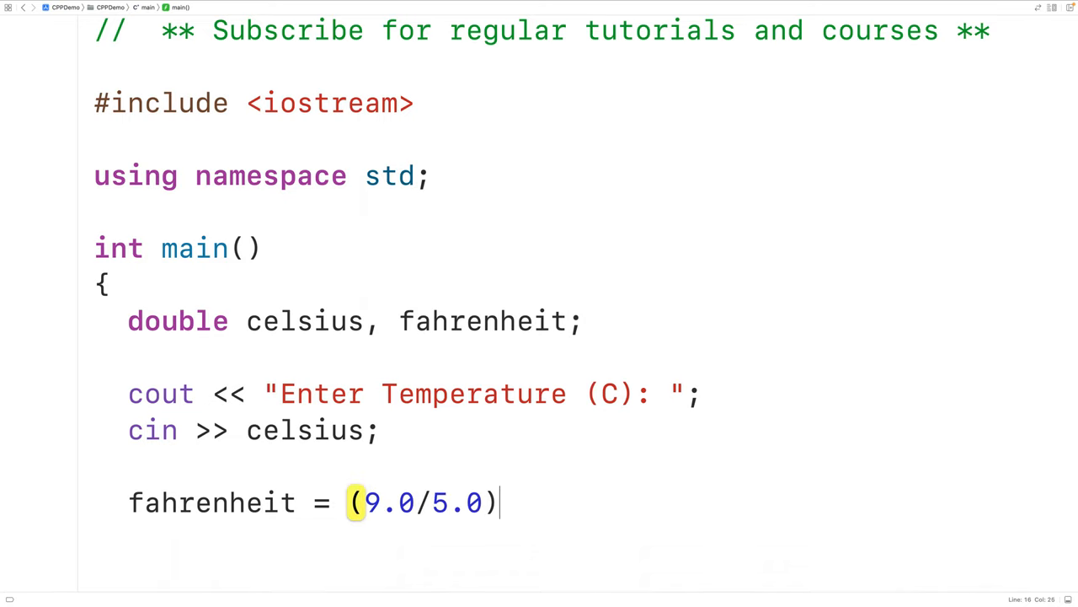
type("* cel")
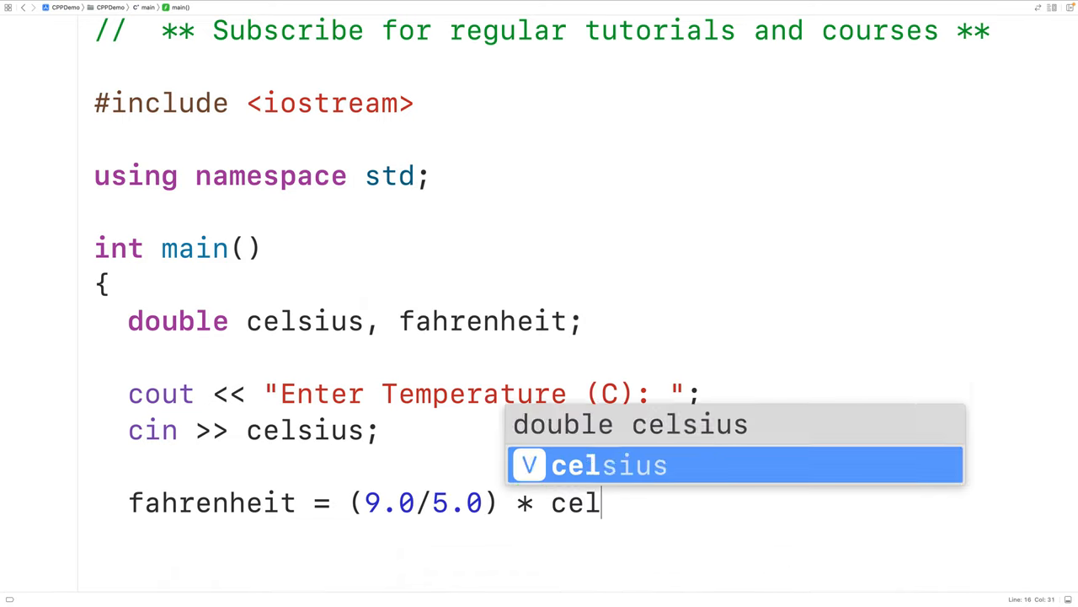
type("sius + 32;")
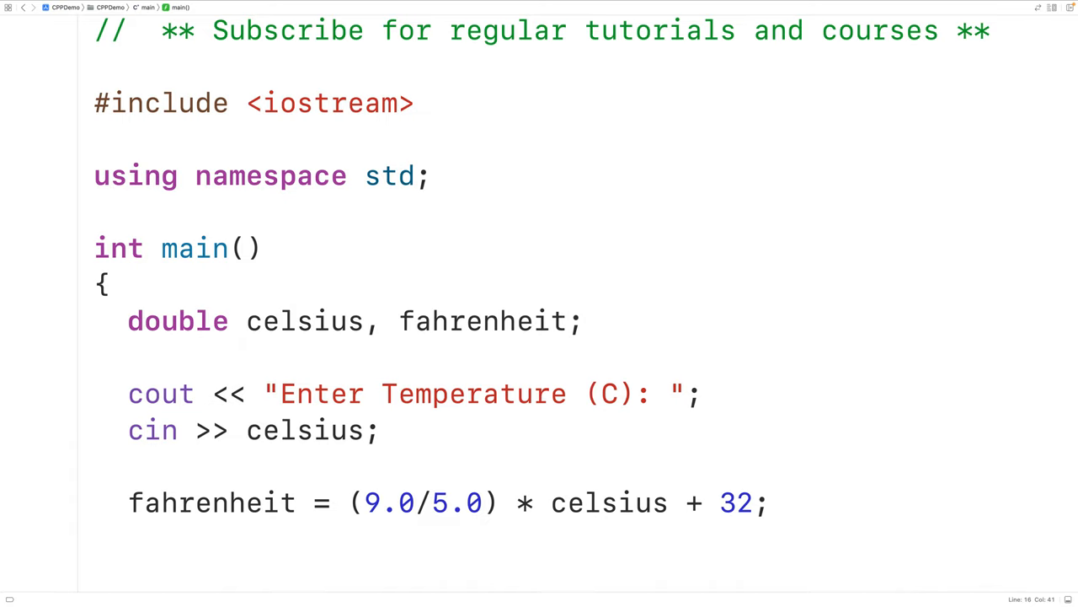
mouse_move(192, 375)
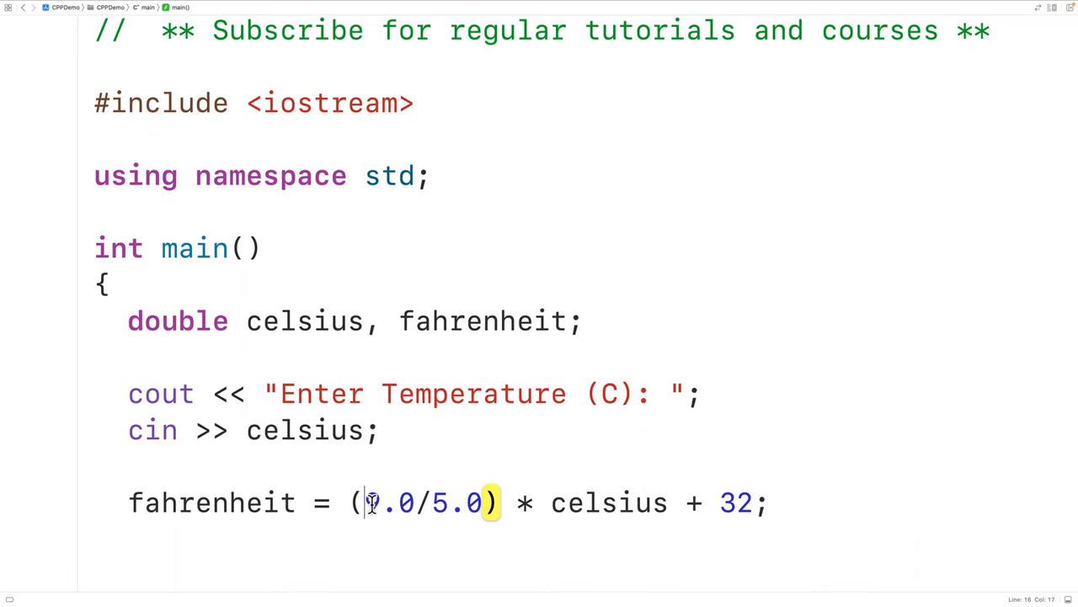
Rework the fahrenheit formula's constants, ending with (9.0/5.0) * celsius + 32
left_click_drag(364, 503, 489, 503)
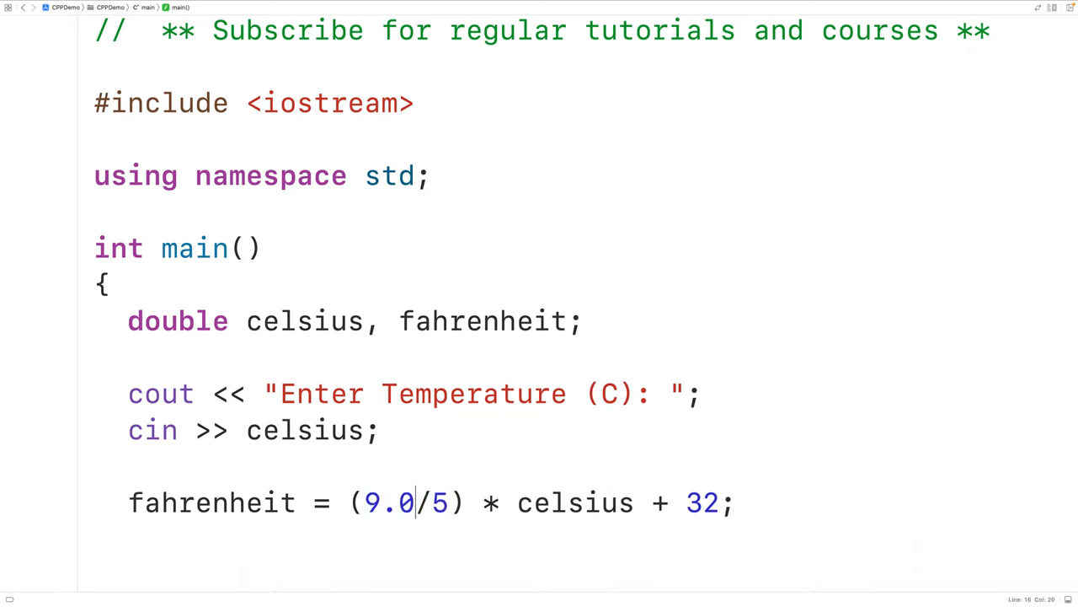
key("BackSpace")
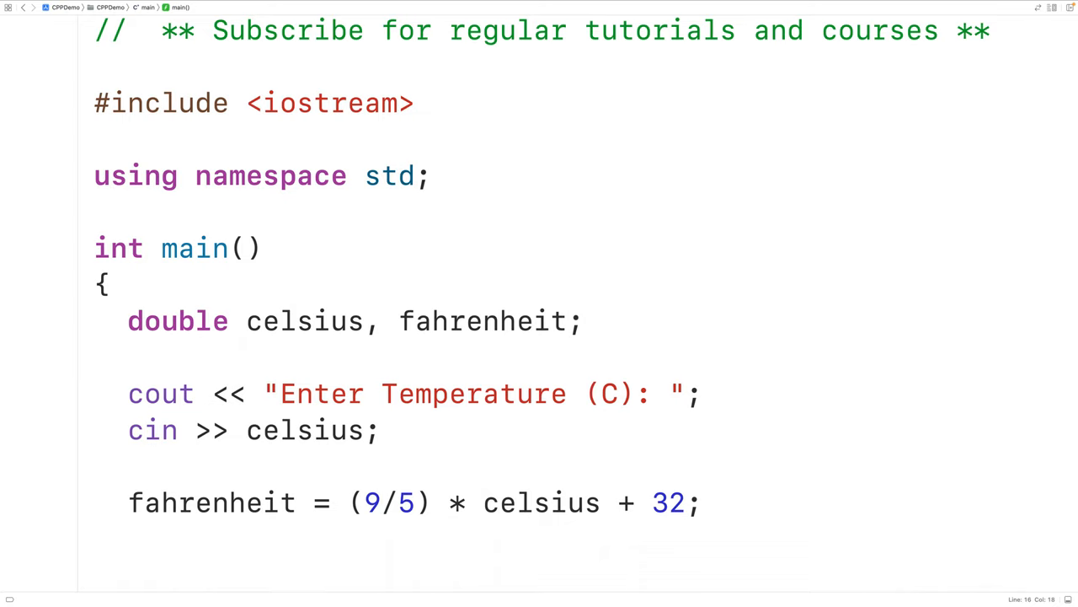
left_click(380, 501)
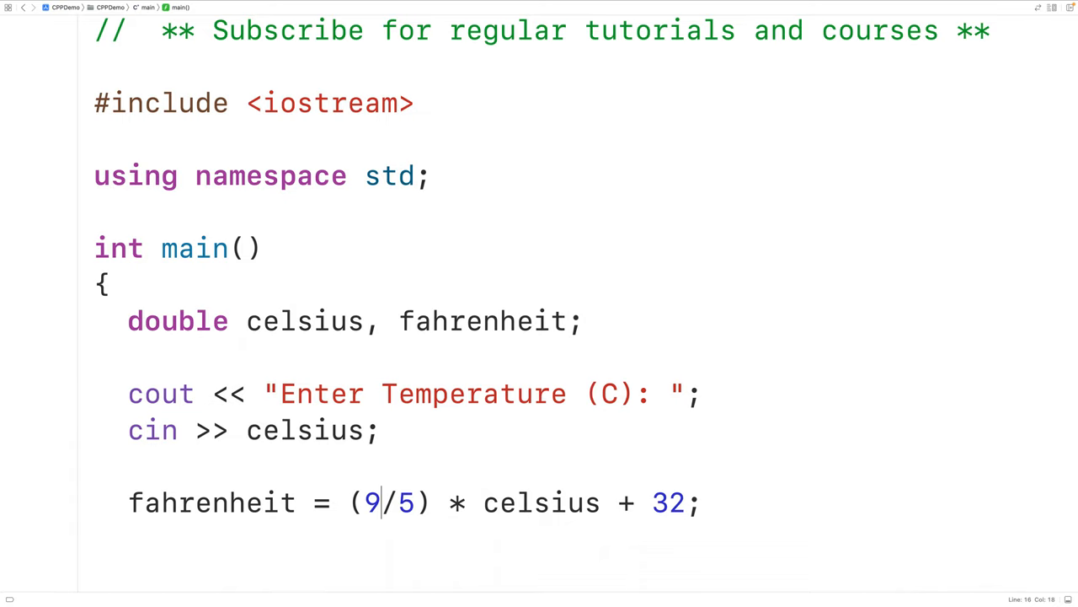
type(".0")
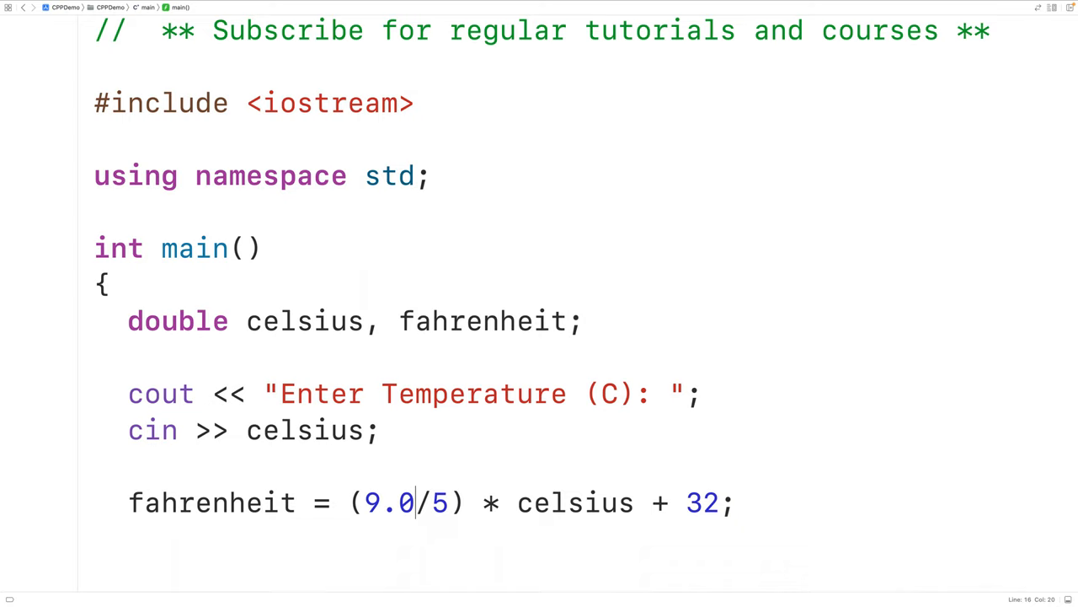
type(".0")
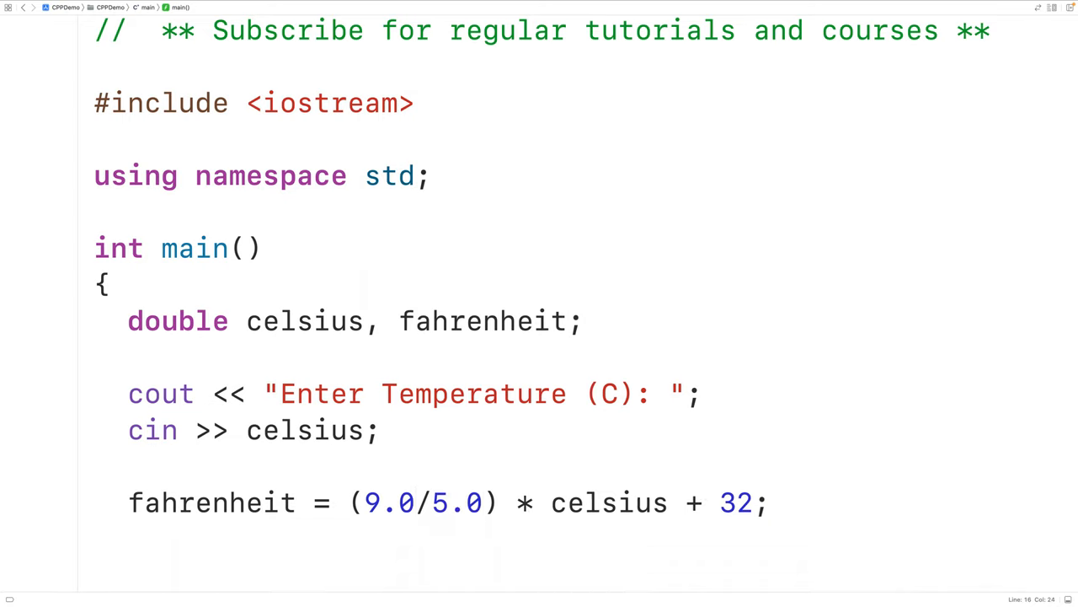
key("Backspace")
type("1")
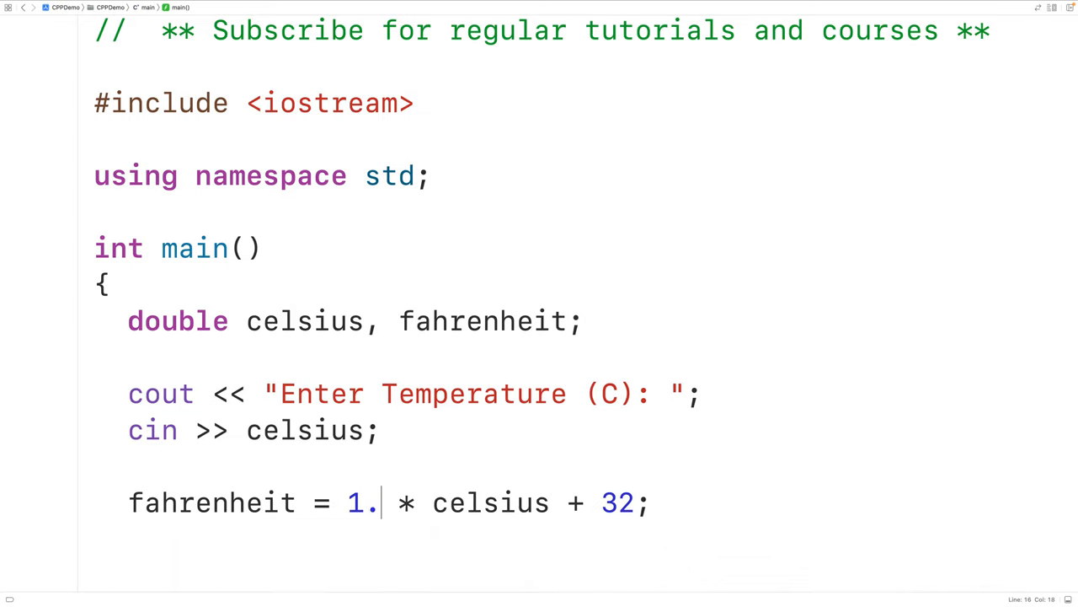
type("8")
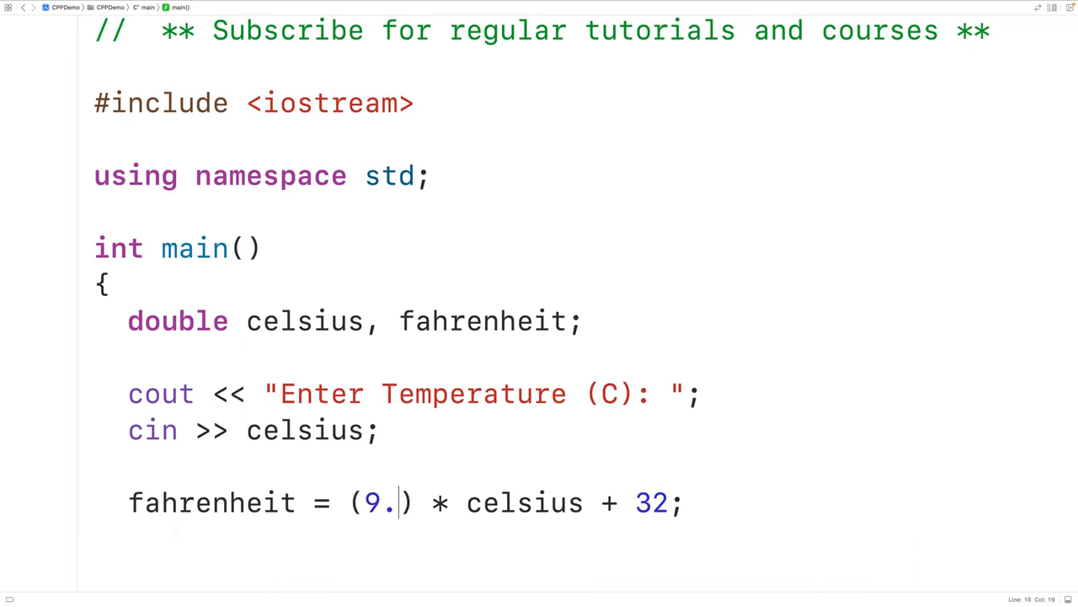
type("0/5.0")
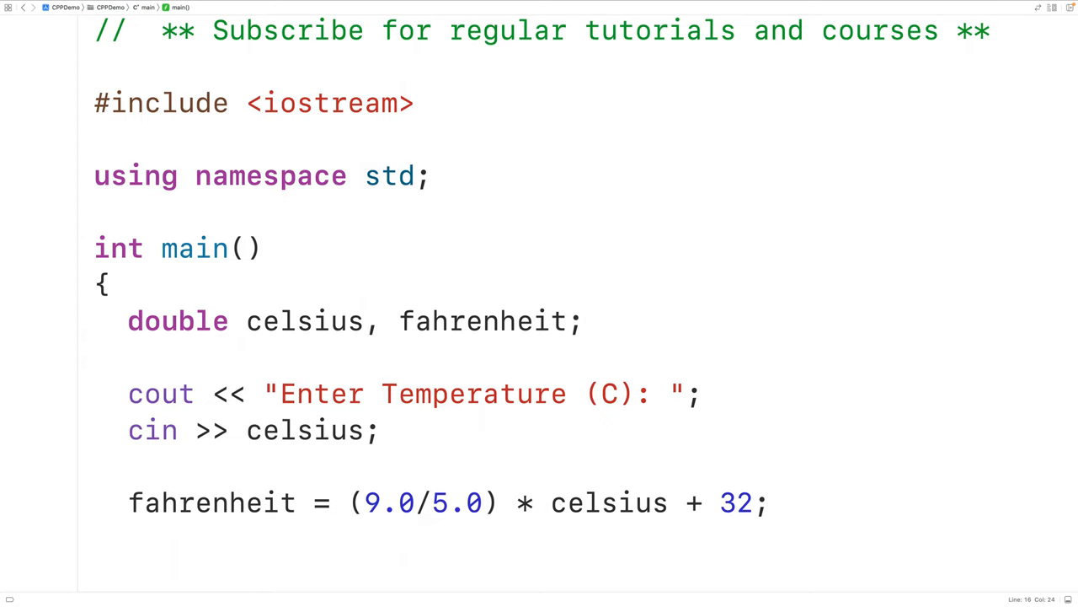
Add cout << "Temperature (F): " << fahrenheit << endl; below the formula
type("co")
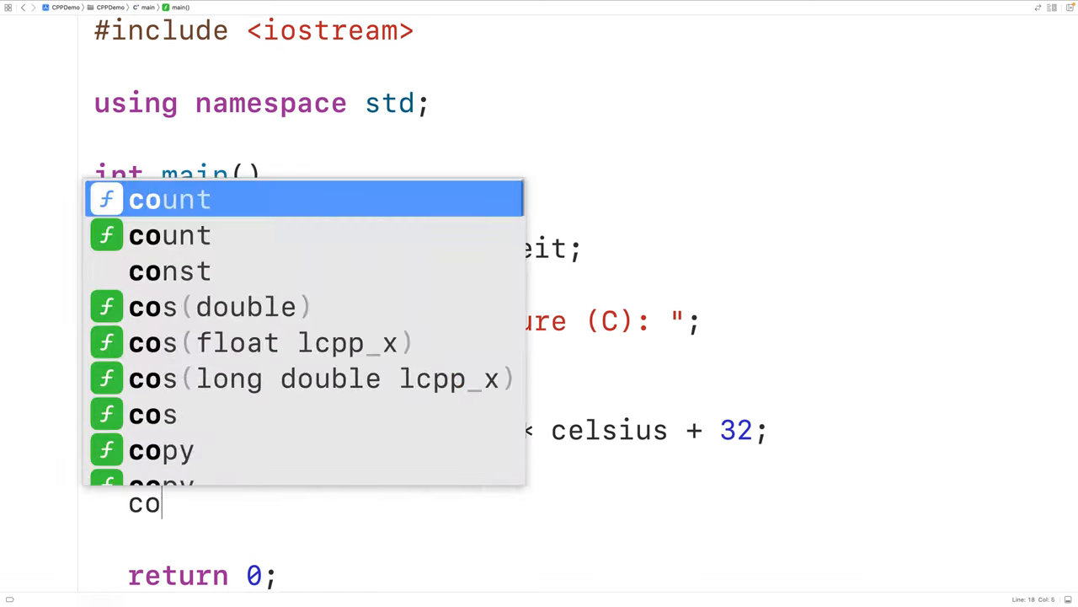
type("Temp")
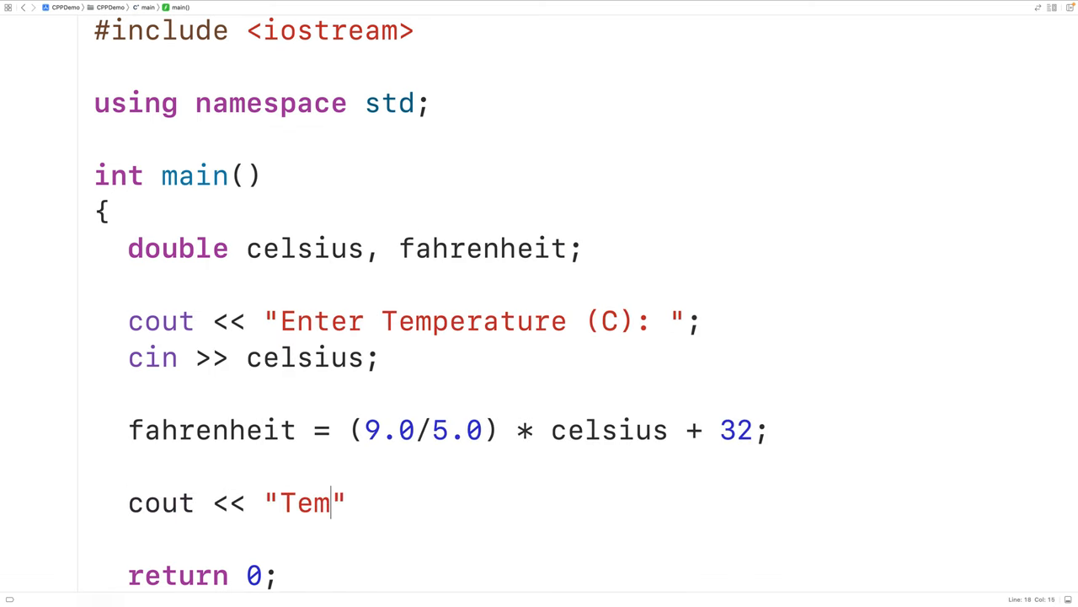
type("perature (F):")
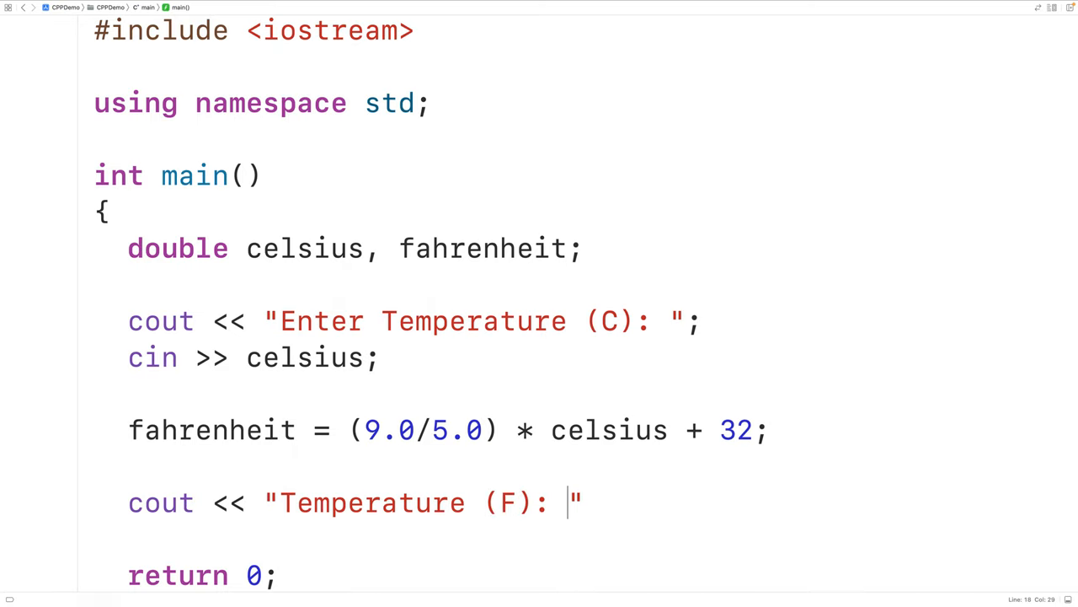
type("<<")
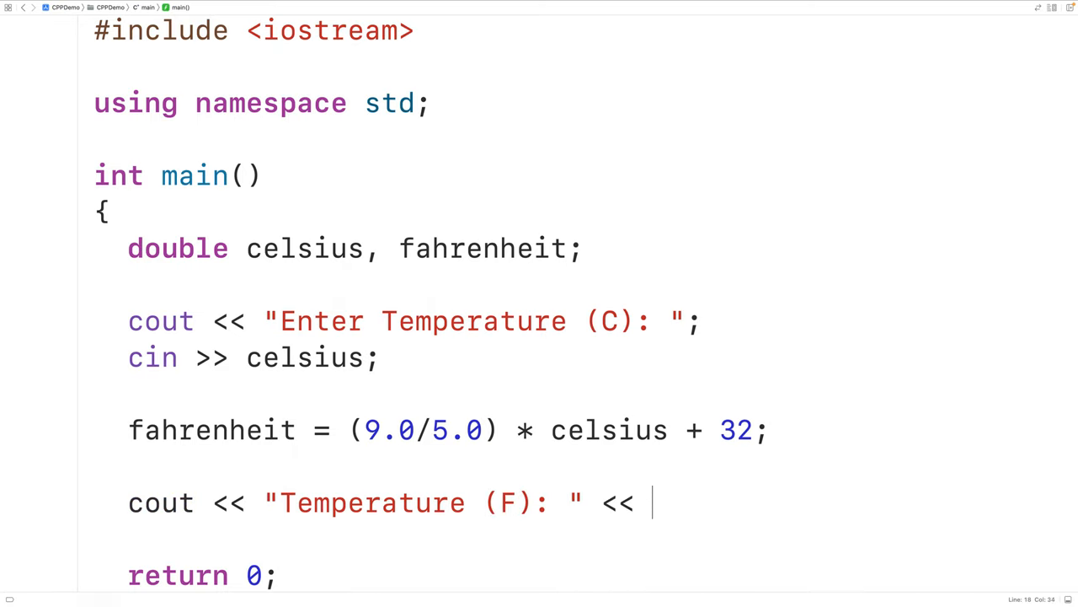
type("fahrenheit <<")
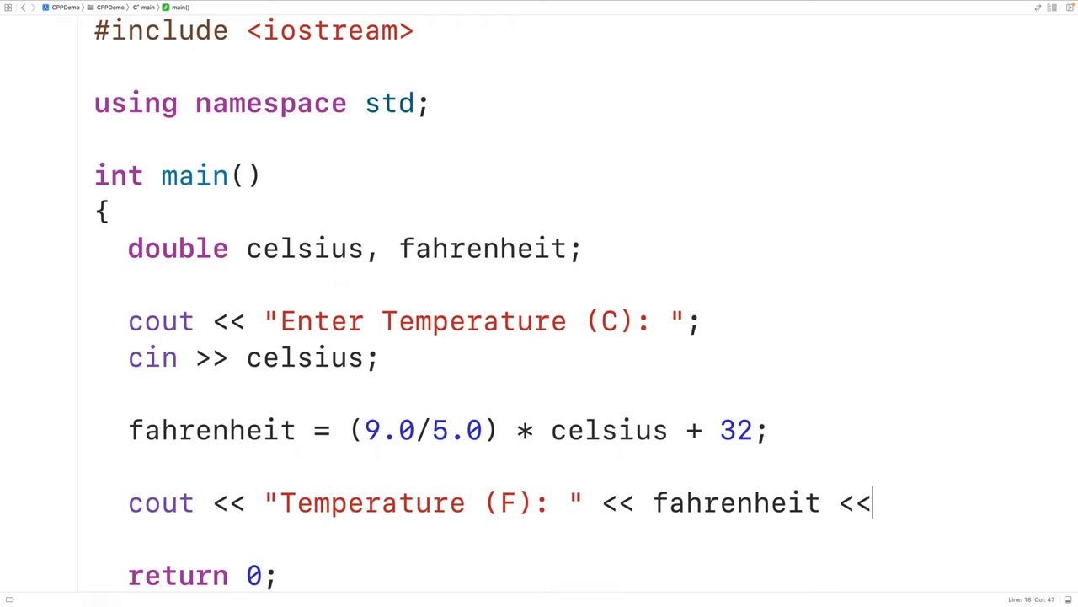
type("end;")
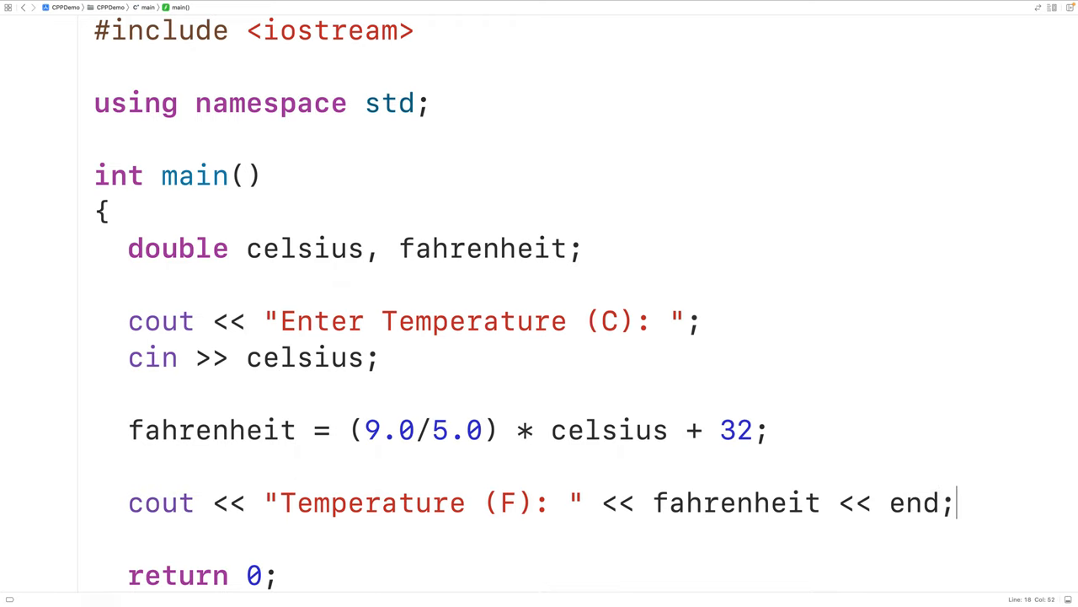
type("l")
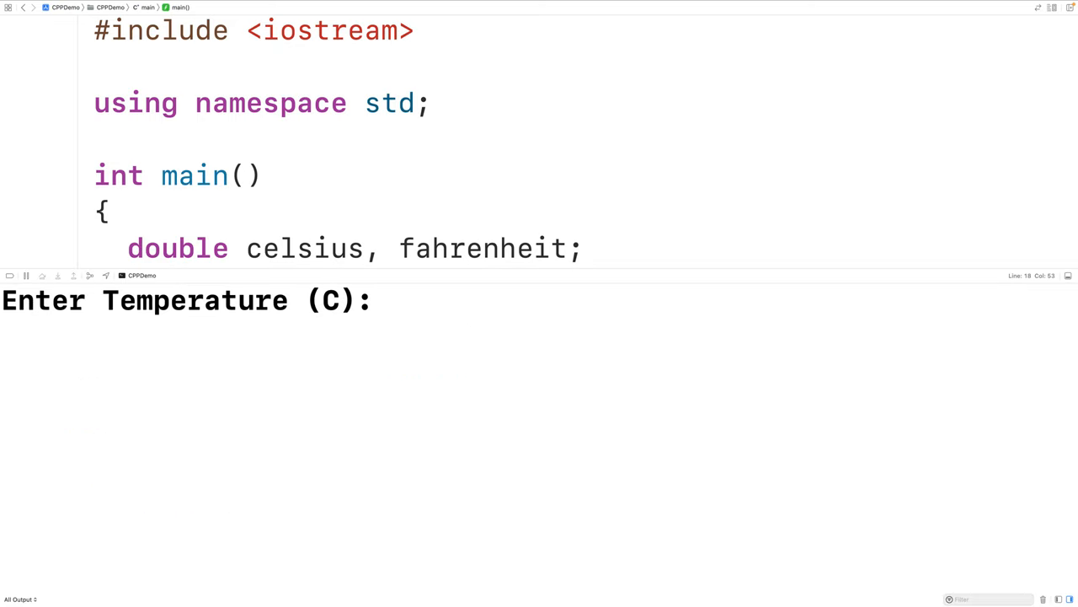
Type 31. as the Celsius value at the console prompt
type("31.")
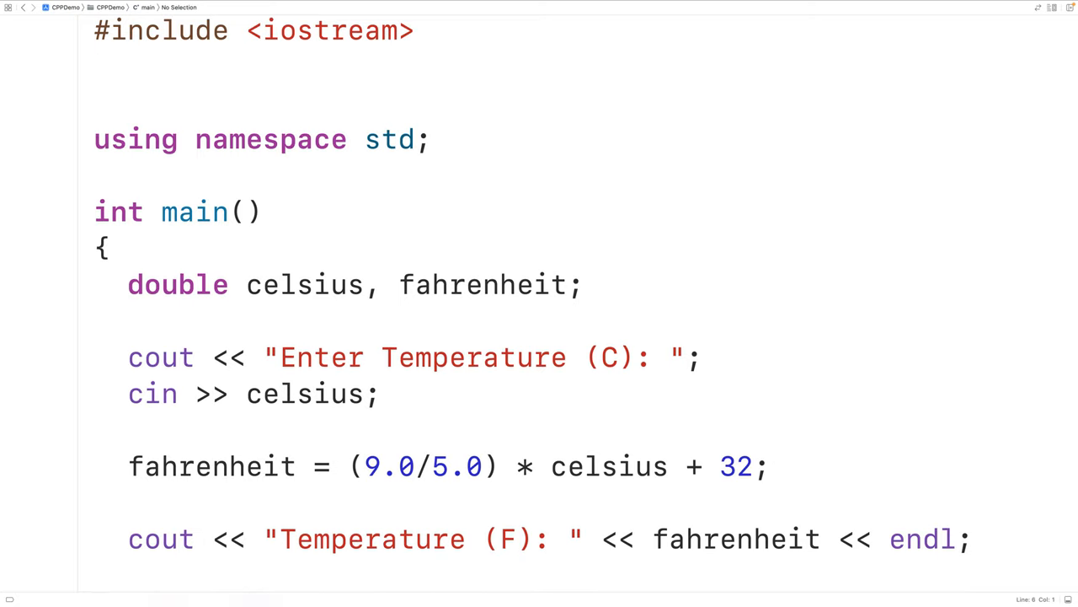
Add #include <iomanip> below the iostream include
type("#include <")
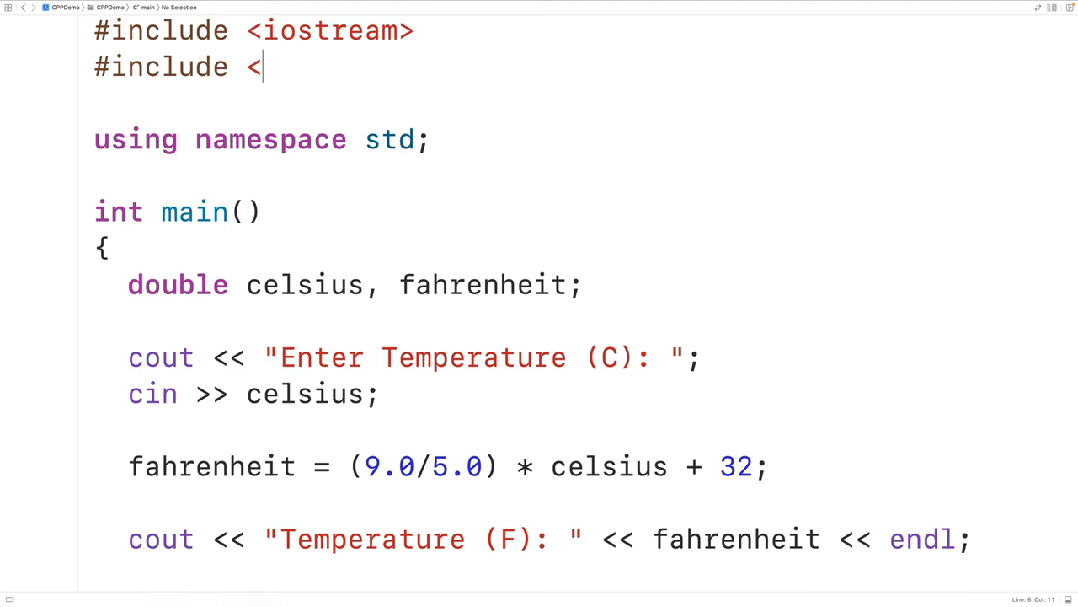
type("i")
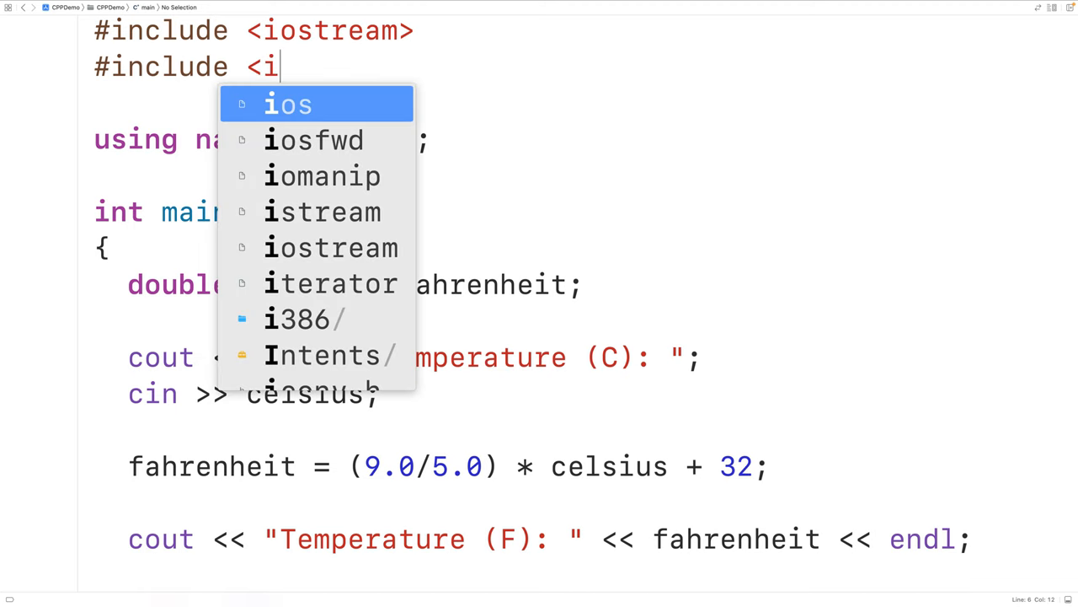
type("omanip>")
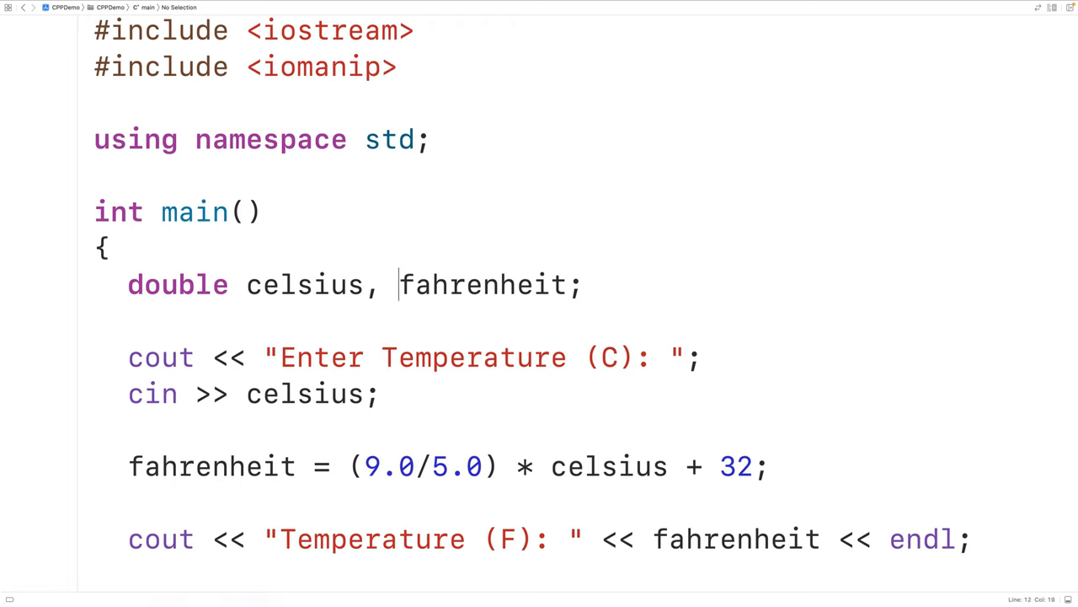
left_click(404, 466)
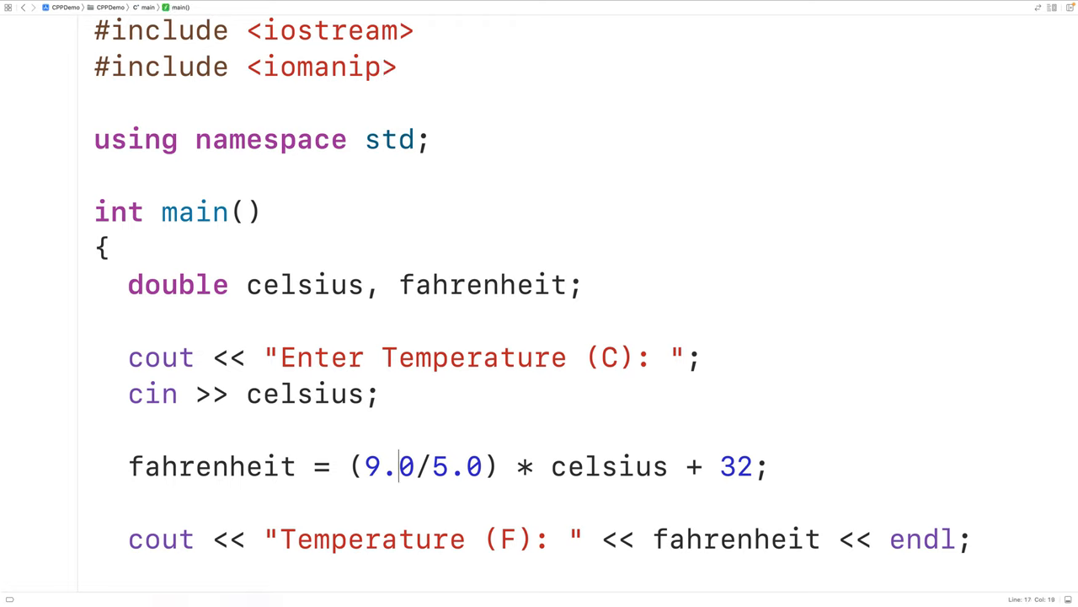
left_click(467, 539)
type("f")
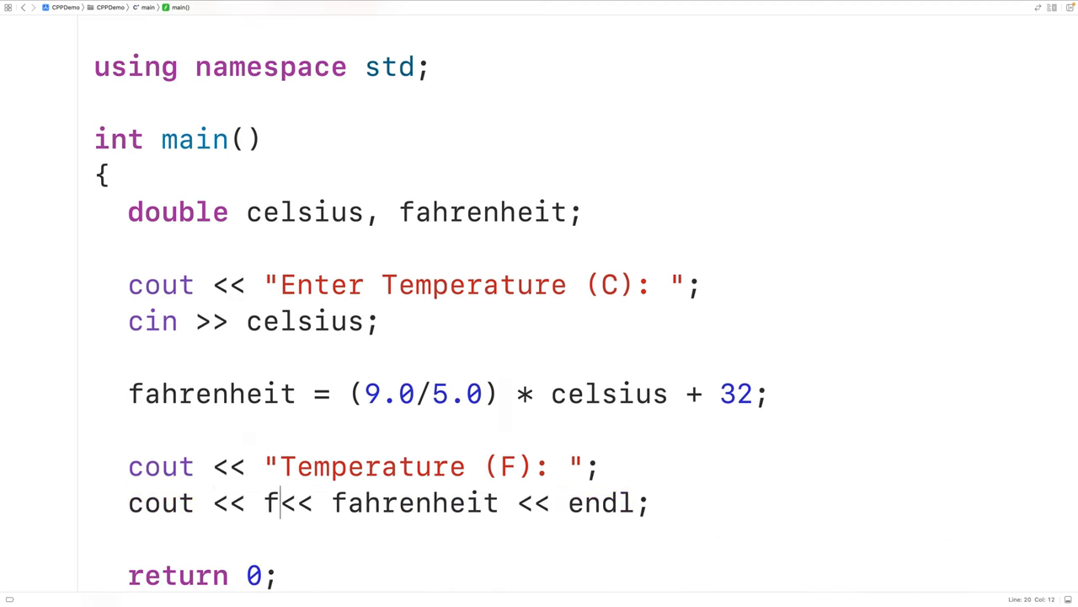
Print fahrenheit with fixed << setprecision(2), then run and enter 31.1234
type("ixed << setprecision(int n")
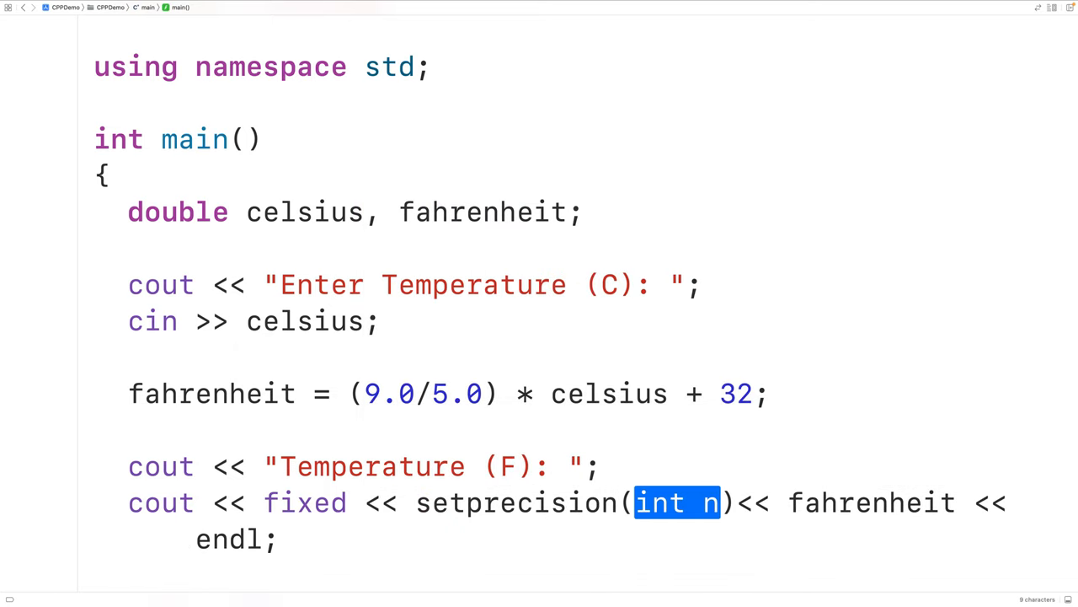
type("2")
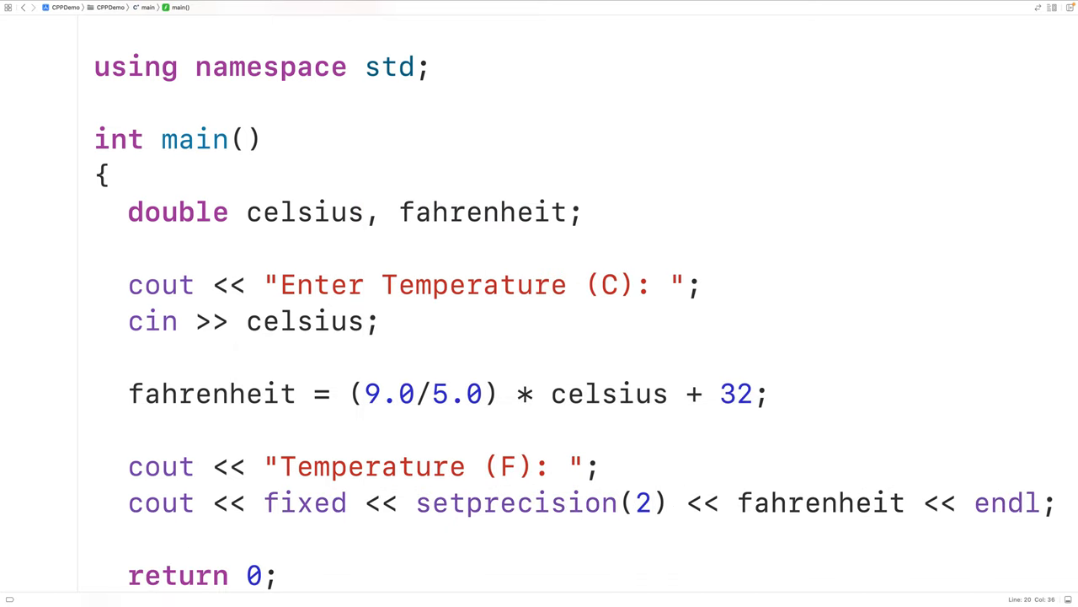
left_click(681, 502)
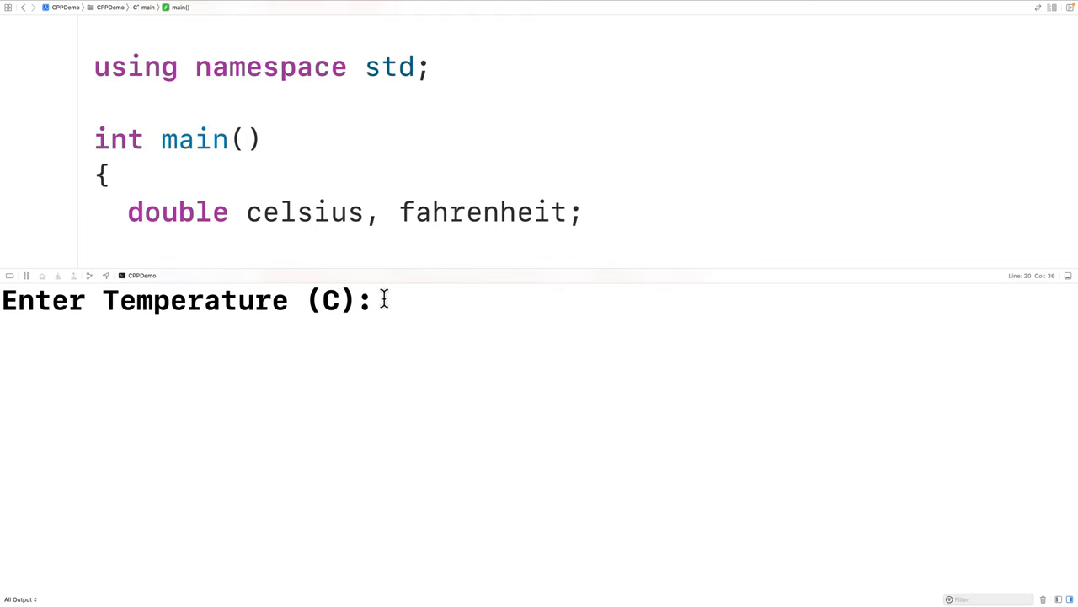
type("31.1234")
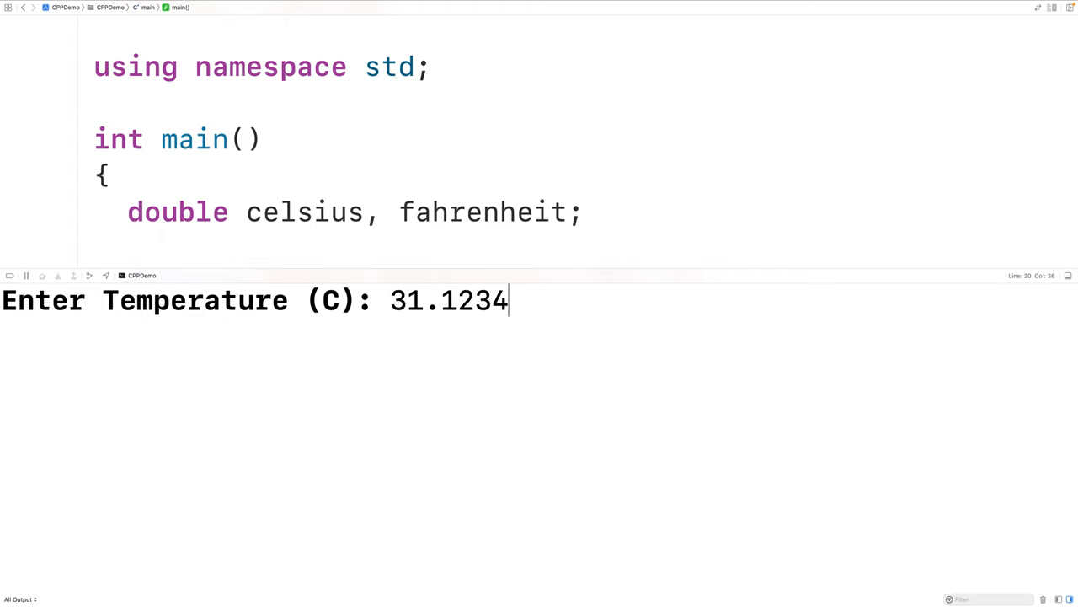